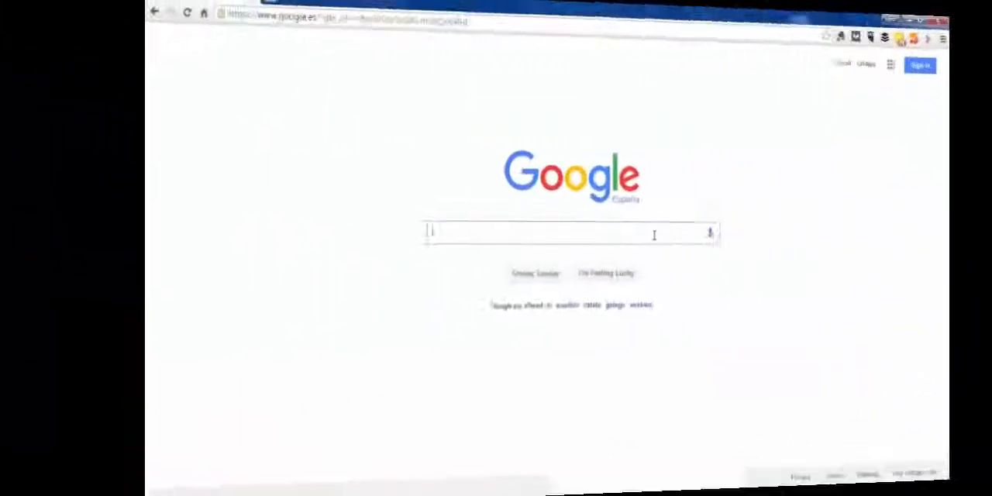
pyautogui.write('Oxford Lear')
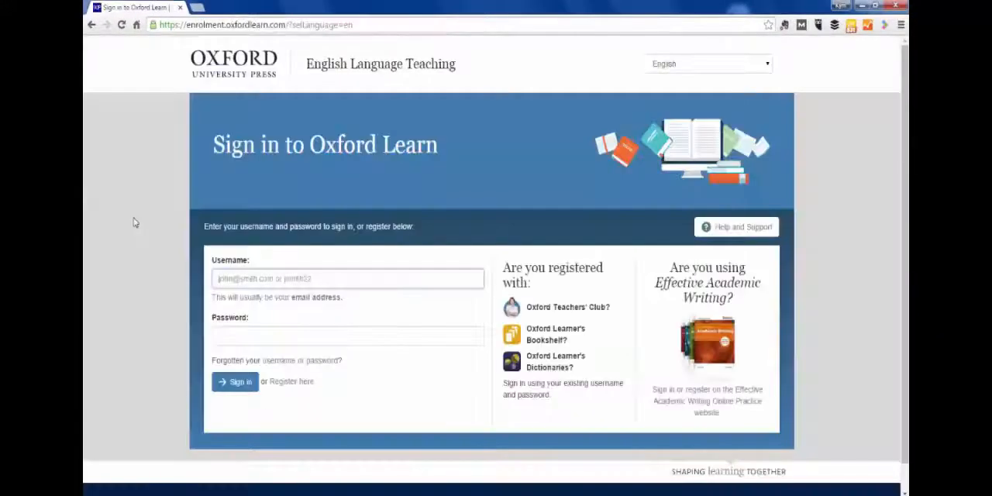
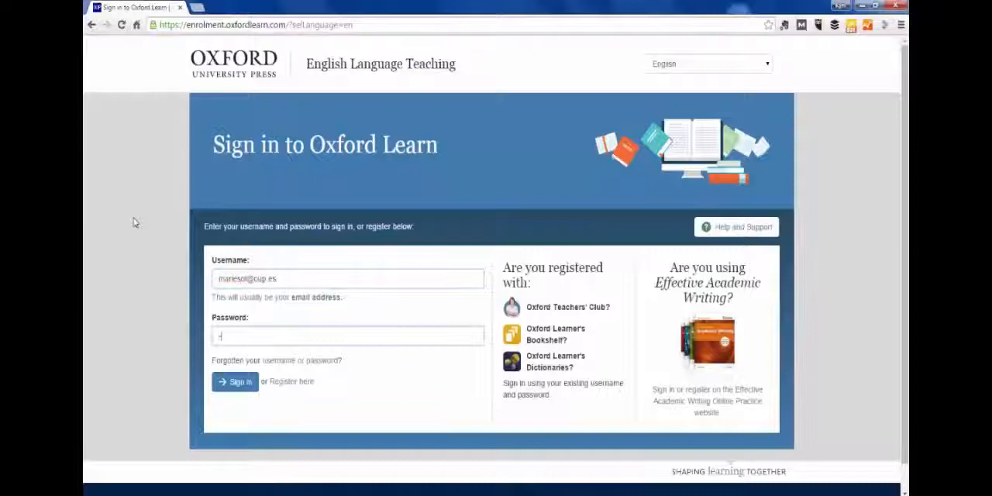
pyautogui.write('password')
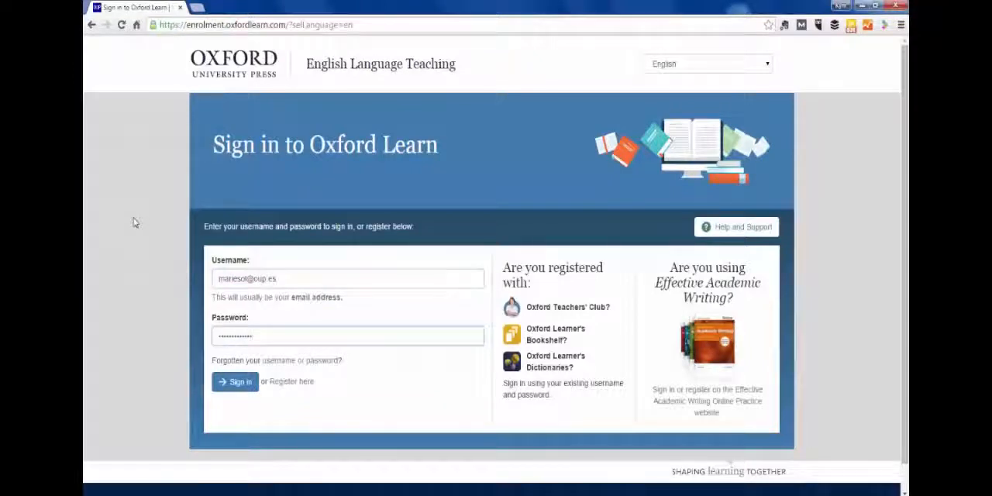
pyautogui.click(236, 382)
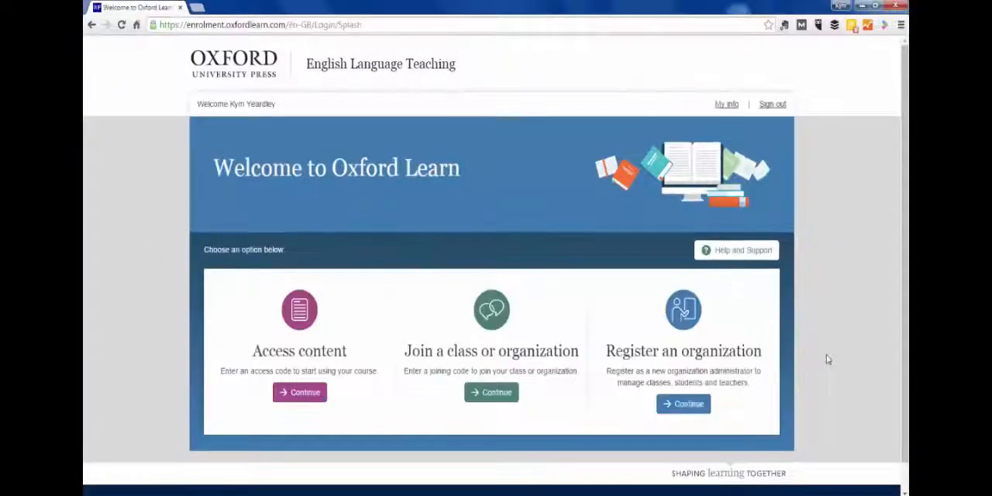
# Choose Register an organization on the welcome page and continue to its page.
pyautogui.click(682, 403)
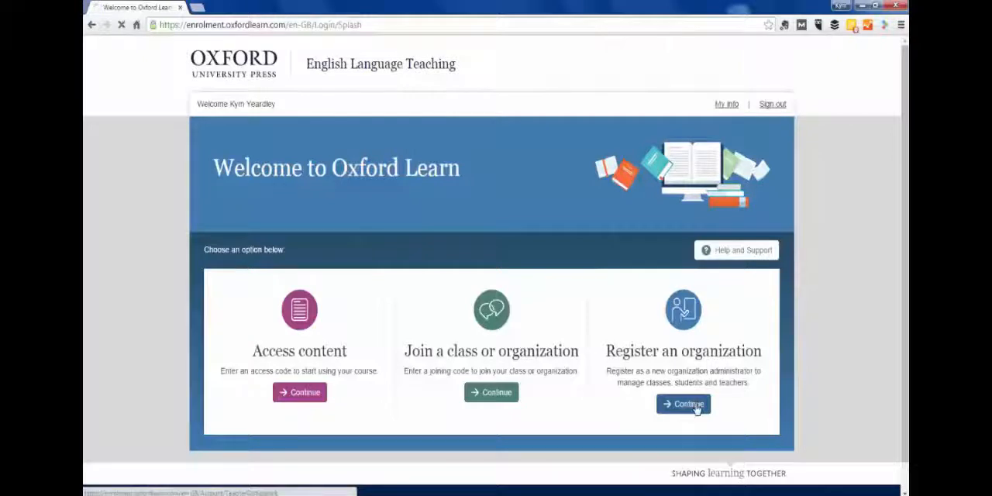
pyautogui.click(682, 403)
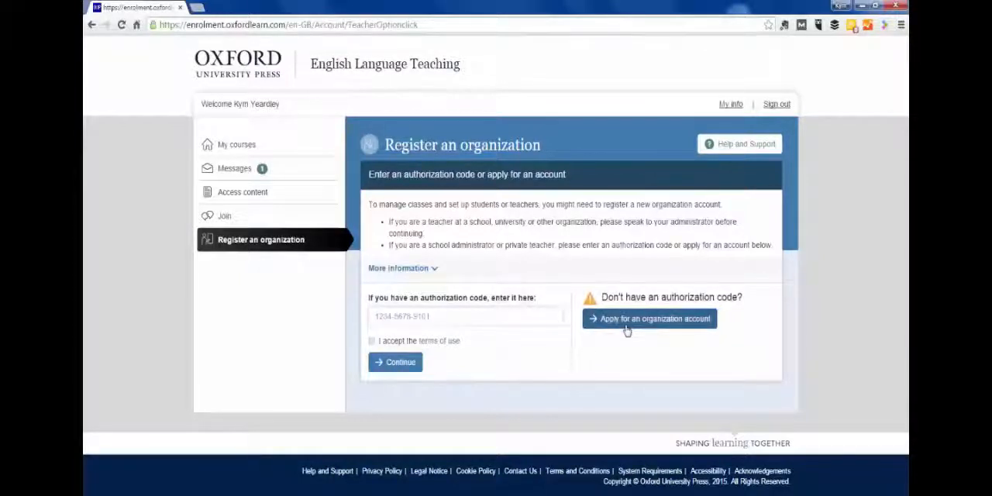
pyautogui.click(650, 319)
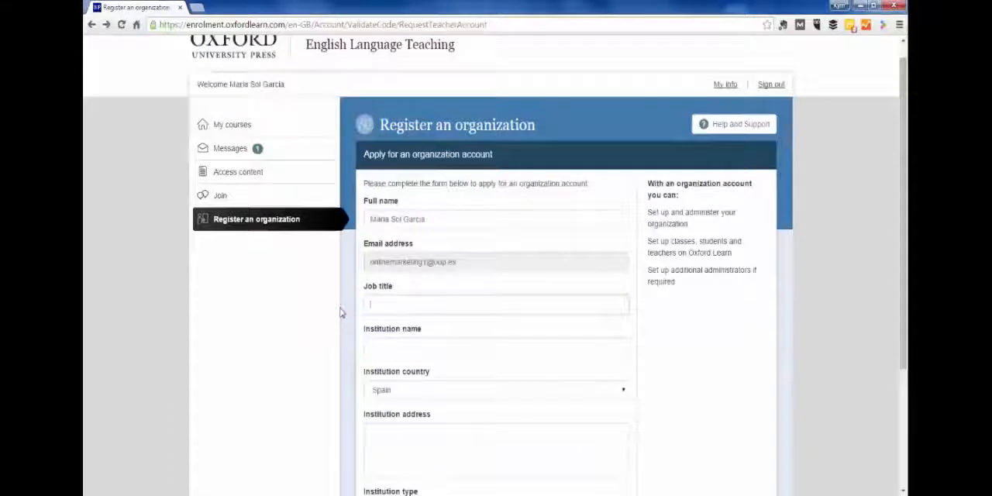
pyautogui.write('English Teacher')
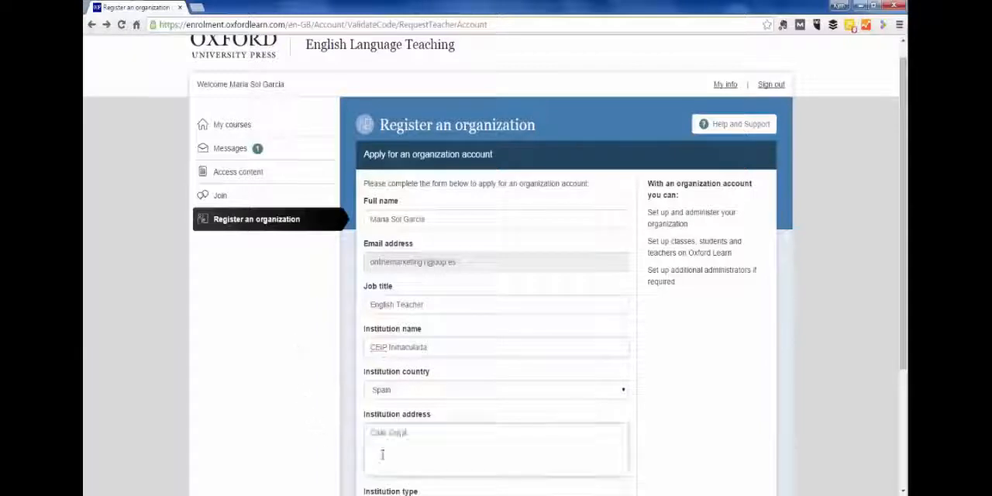
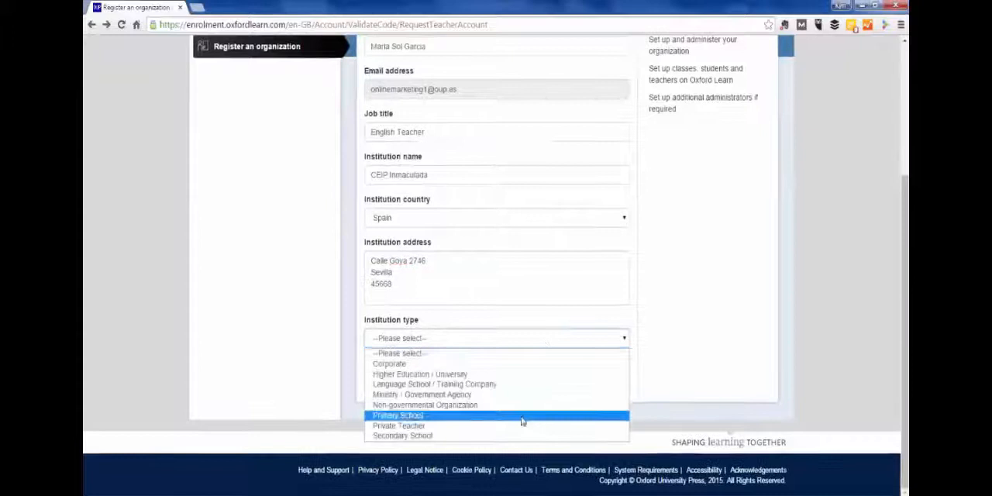
# Set institution type to Primary School, accept the terms of use and submit the application.
pyautogui.click(397, 415)
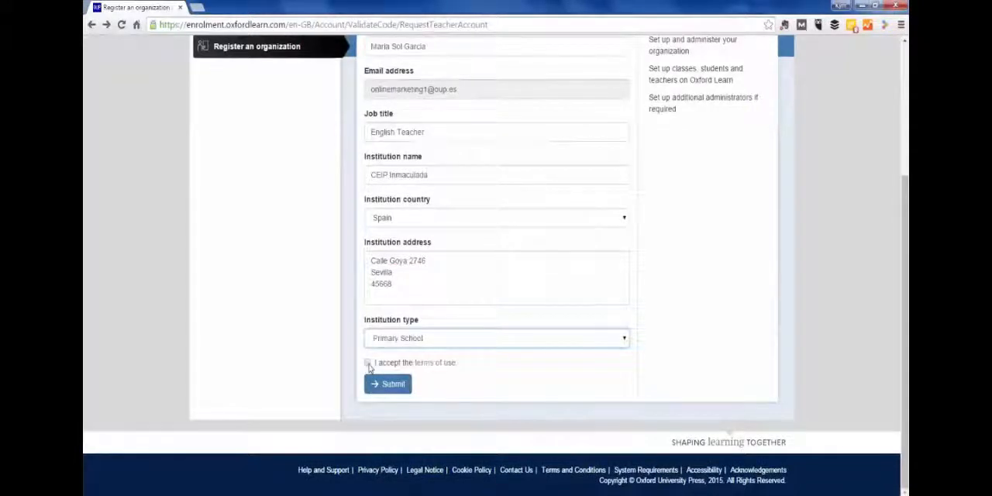
pyautogui.click(369, 363)
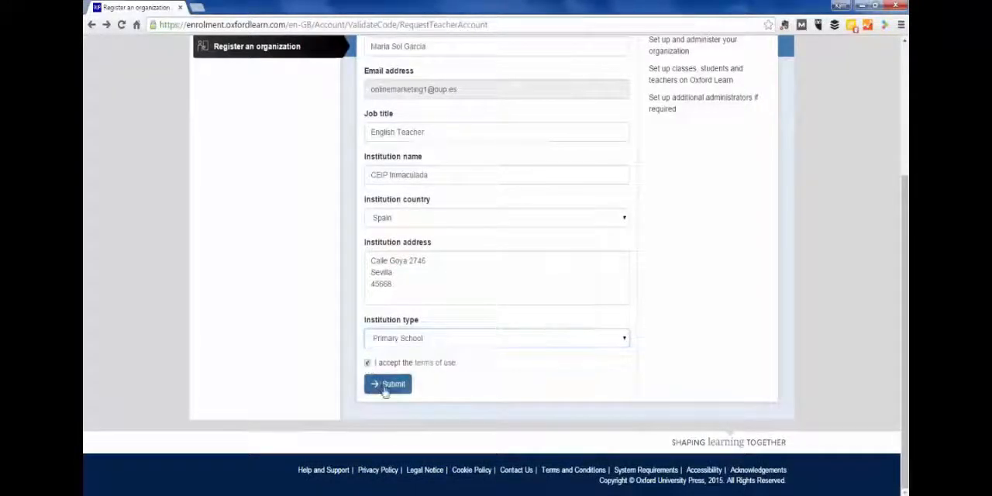
pyautogui.click(388, 384)
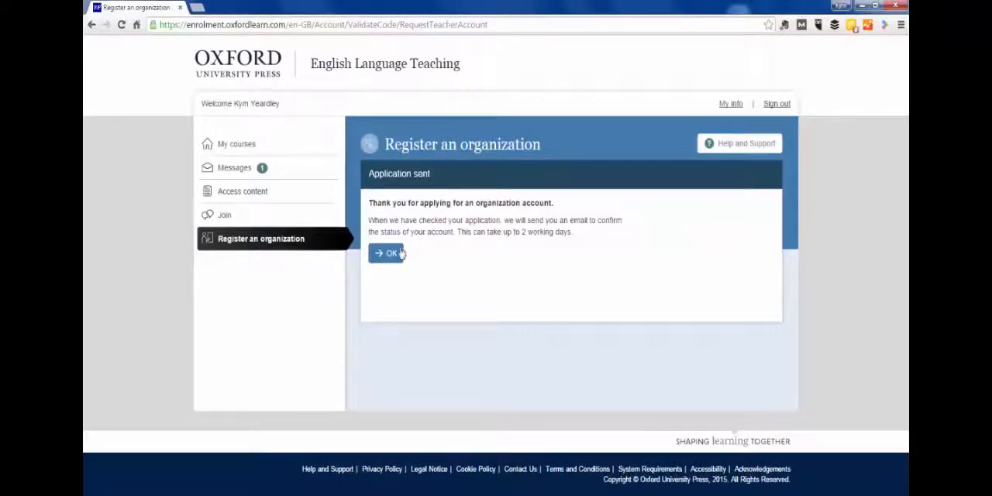
# Acknowledge the Application sent confirmation with OK, returning to My courses.
pyautogui.click(387, 254)
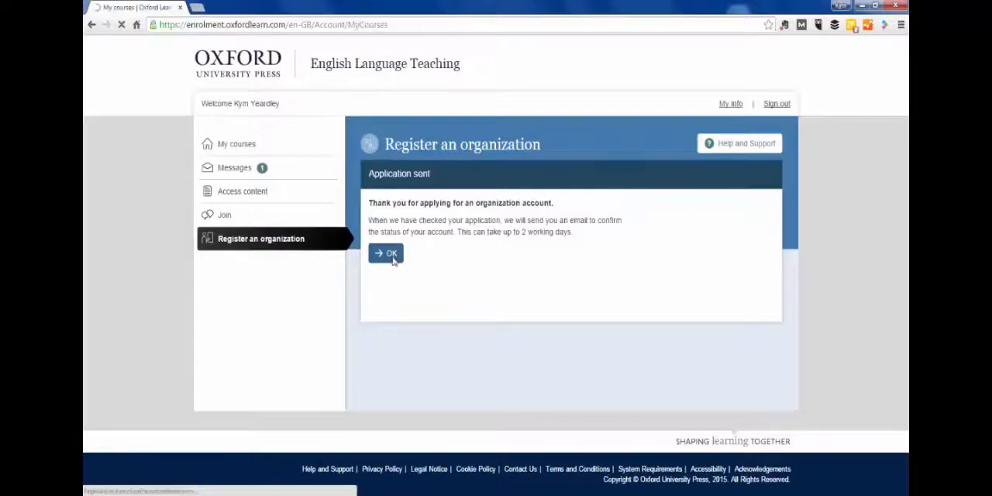